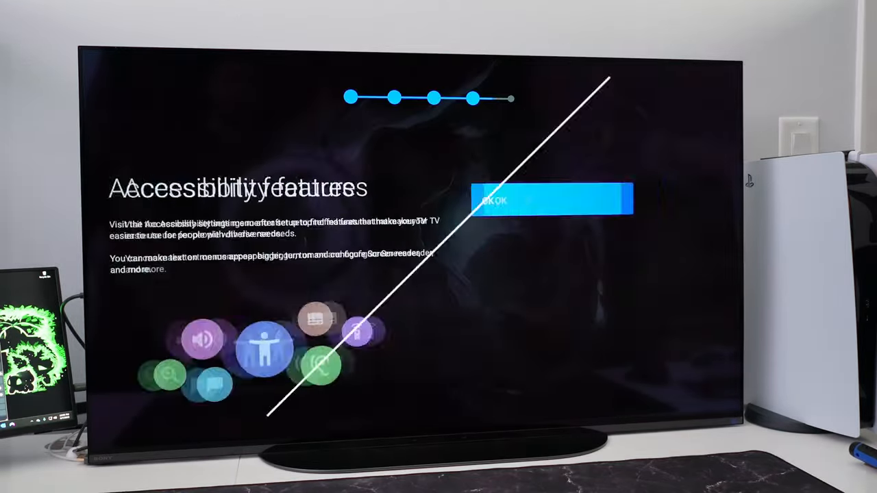
Step: Accept the Accessibility features page to reach the Setup complete screen
{"action": "left_click", "coordinate": [551, 200]}
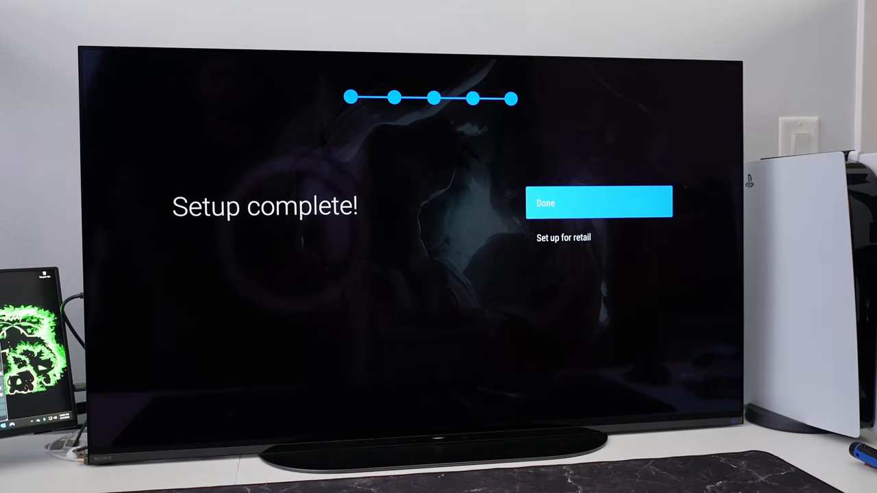
{"action": "left_click", "coordinate": [599, 202]}
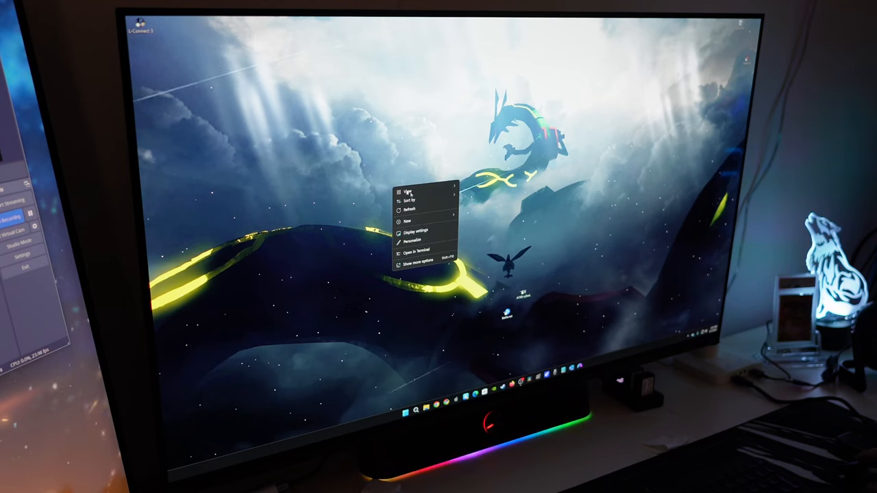
Step: Confirm the Sony TV runs at 3840 × 2160 resolution with scale kept at 150%
{"action": "left_click", "coordinate": [416, 232]}
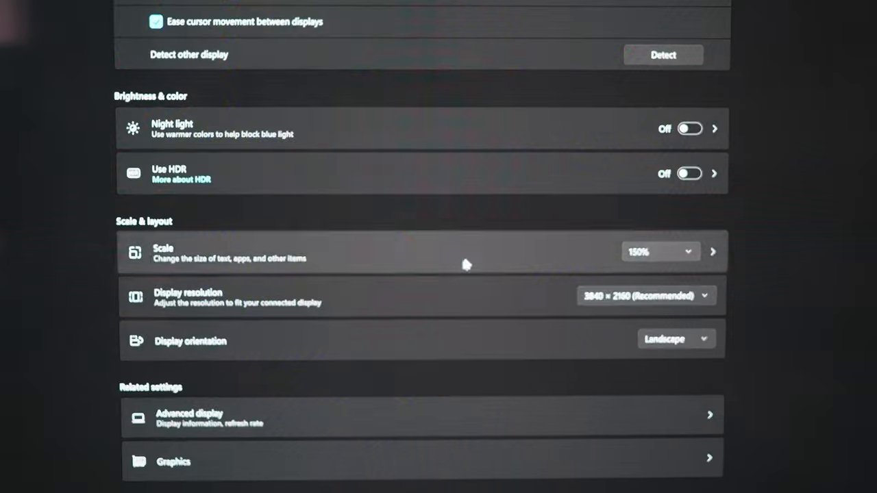
{"action": "left_click", "coordinate": [644, 296]}
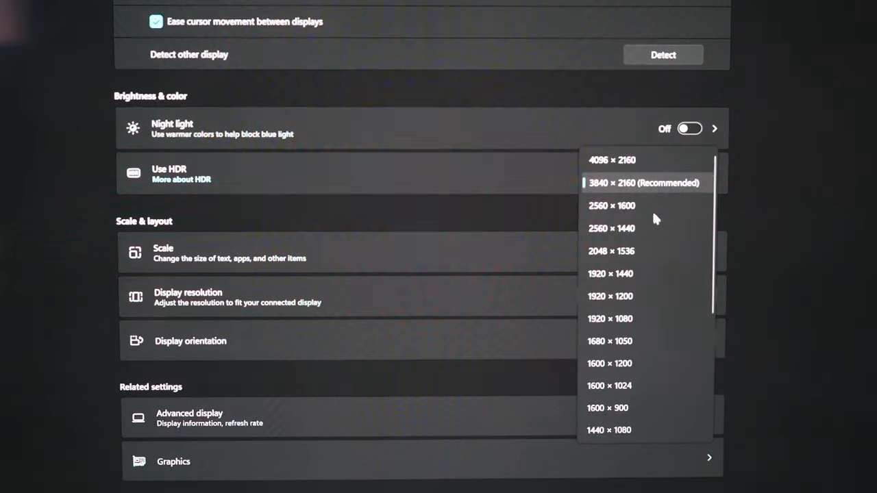
{"action": "mouse_move", "coordinate": [521, 225]}
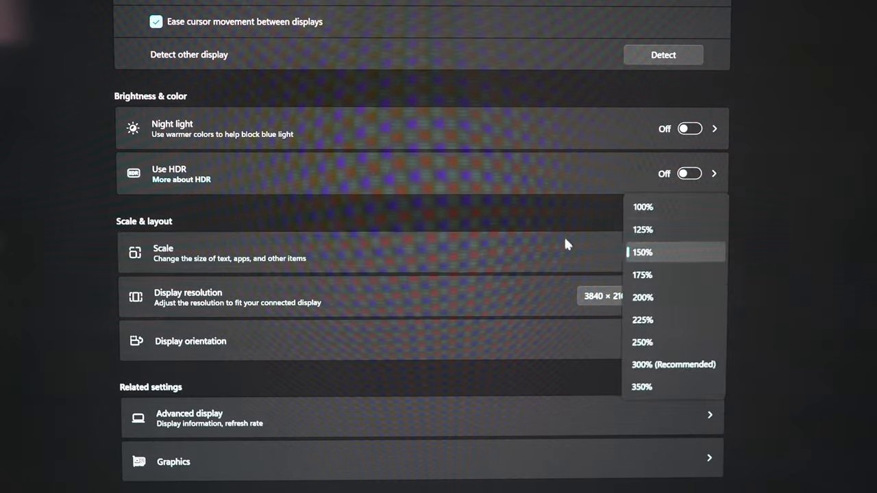
{"action": "left_click", "coordinate": [641, 252]}
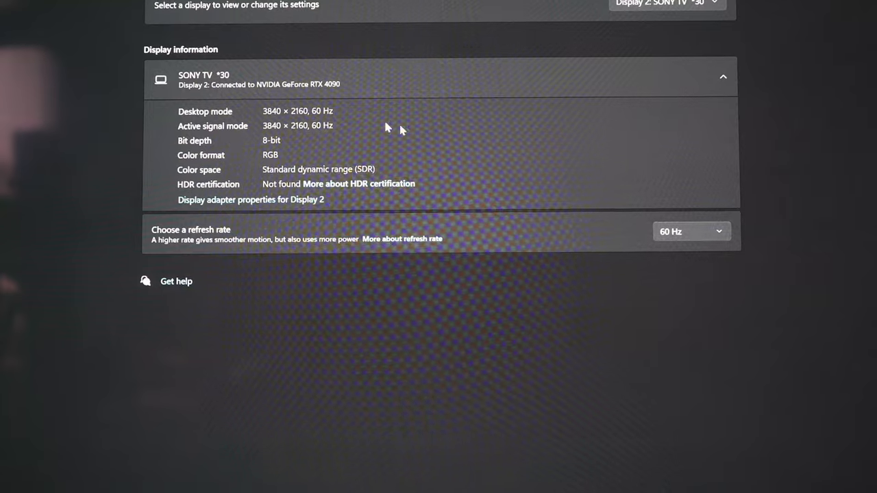
Step: Set the refresh rate to 120 Hz in Advanced display and keep the changes
{"action": "left_click", "coordinate": [691, 230]}
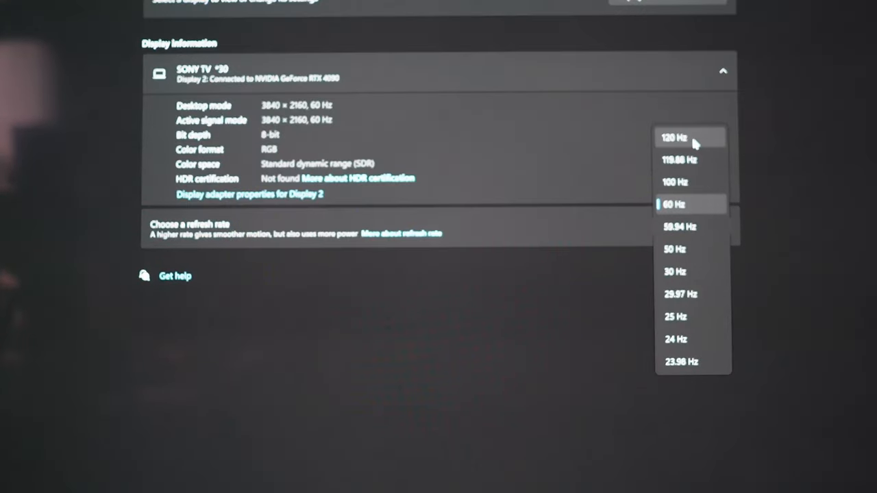
{"action": "left_click", "coordinate": [674, 137]}
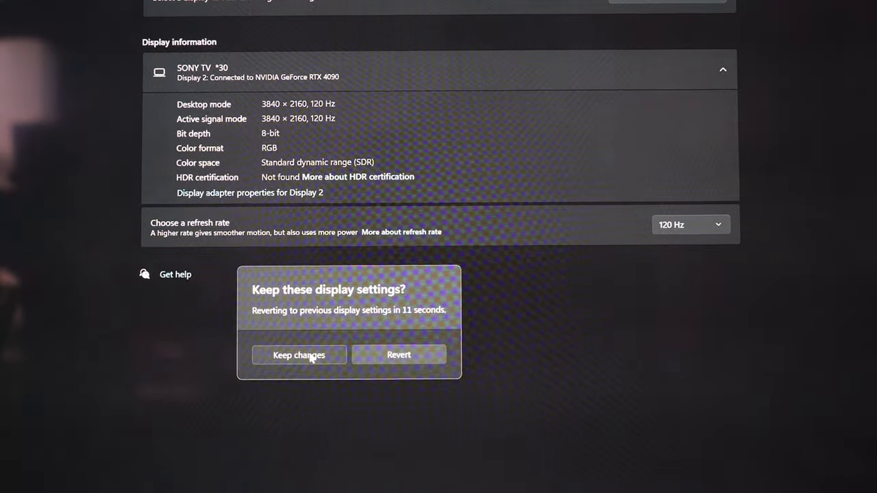
{"action": "left_click", "coordinate": [299, 355]}
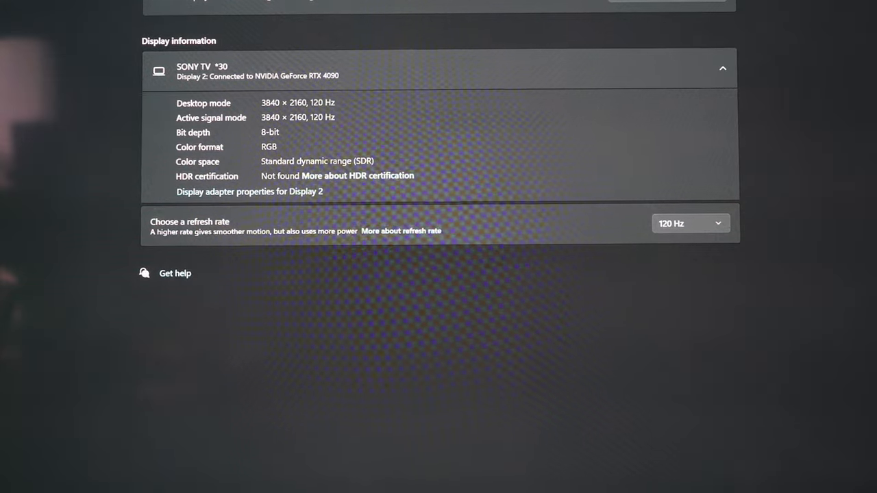
{"action": "scroll", "scroll_direction": "down", "scroll_amount": 3}
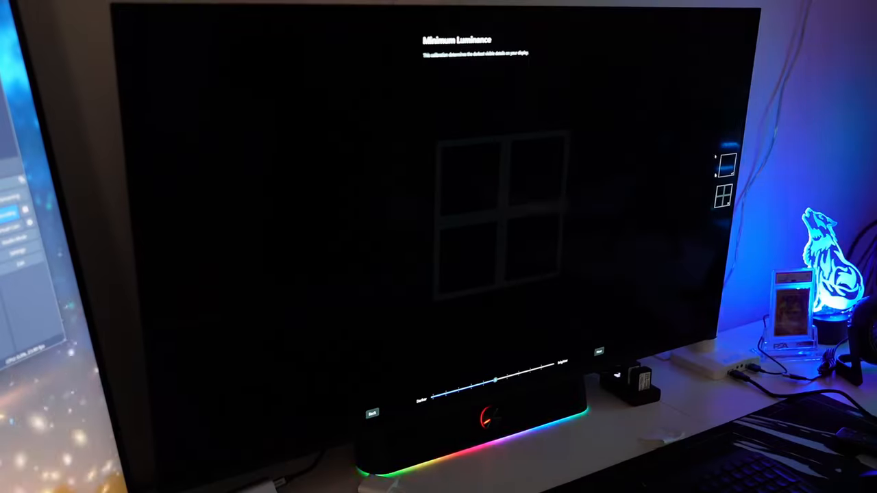
Step: Adjust the minimum luminance slider until the HDR test pattern disappears
{"action": "left_click", "coordinate": [599, 351]}
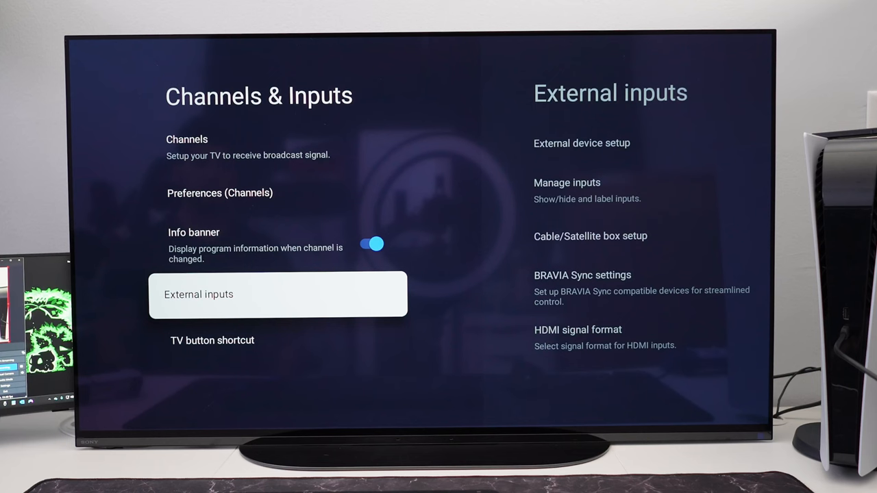
Step: Reach the HDMI 4 signal format options under External inputs and browse them
{"action": "left_click", "coordinate": [278, 293]}
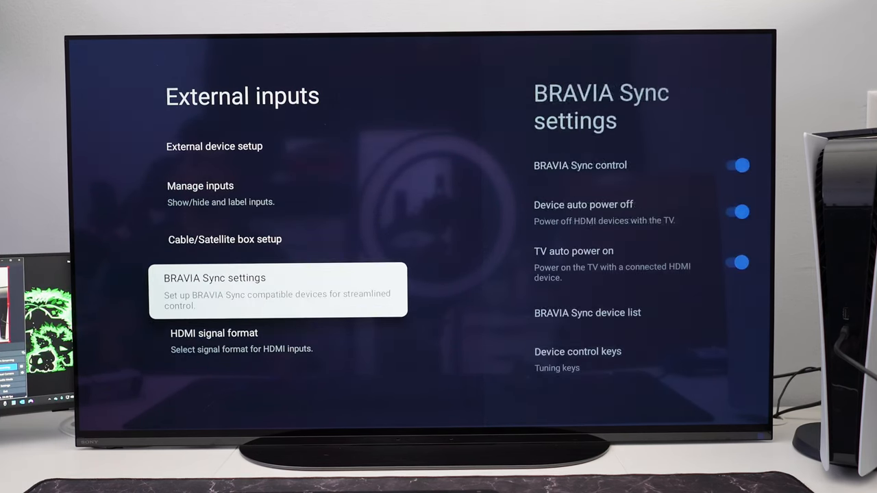
{"action": "left_click", "coordinate": [214, 333]}
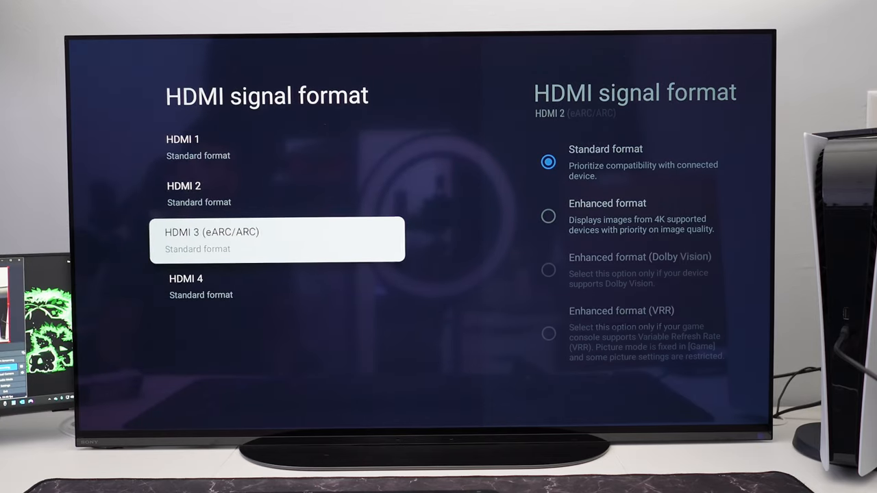
{"action": "left_click", "coordinate": [277, 238]}
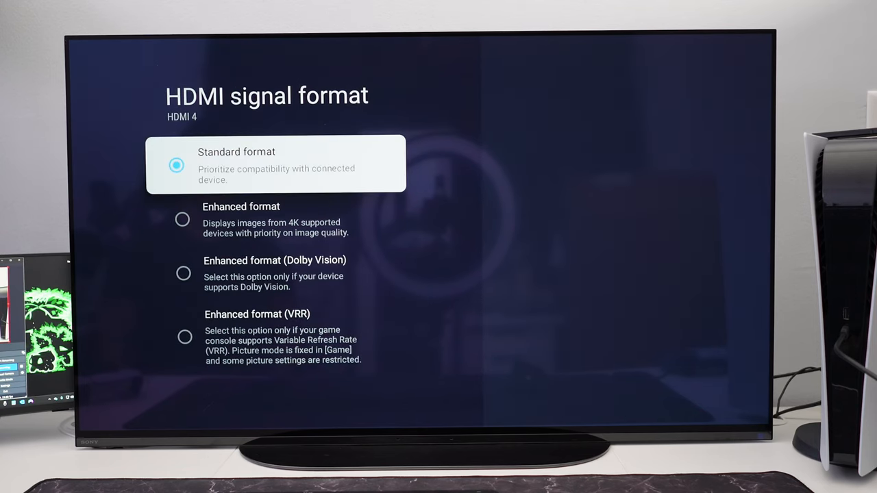
{"action": "key", "text": "down"}
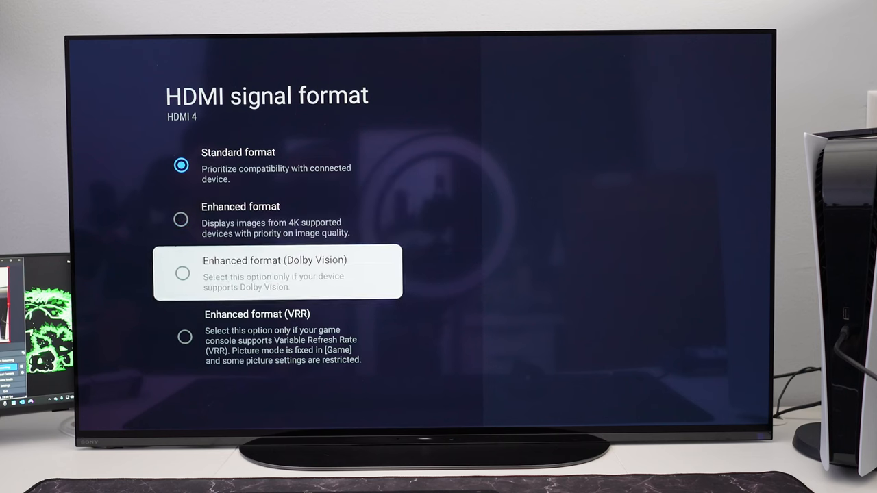
{"action": "key", "text": "Down"}
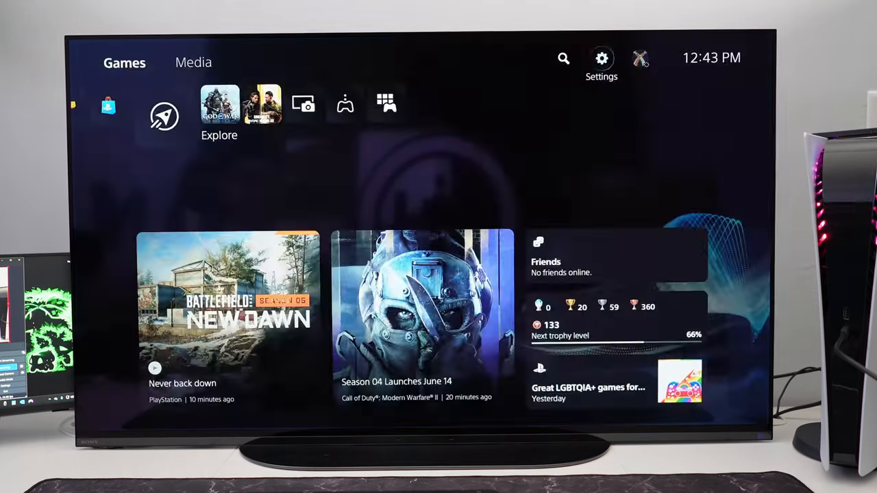
Step: Enter the PS5 settings from the gear icon on the home screen
{"action": "left_click", "coordinate": [600, 58]}
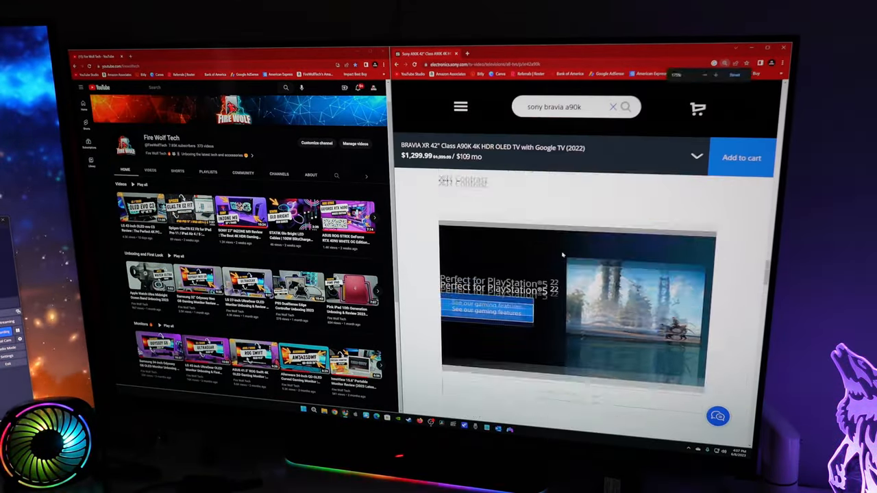
Step: Scroll the Best Buy A90K listing down to its About This Item section
{"action": "scroll", "scroll_direction": "down", "scroll_amount": 3}
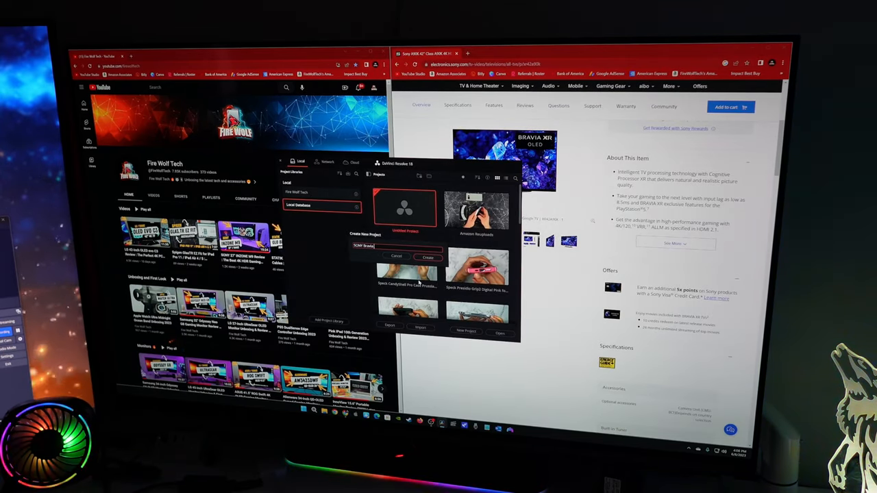
Step: Open the saved project and begin retyping the Fusion title text as 'SONY Bra'
{"action": "left_click", "coordinate": [428, 258]}
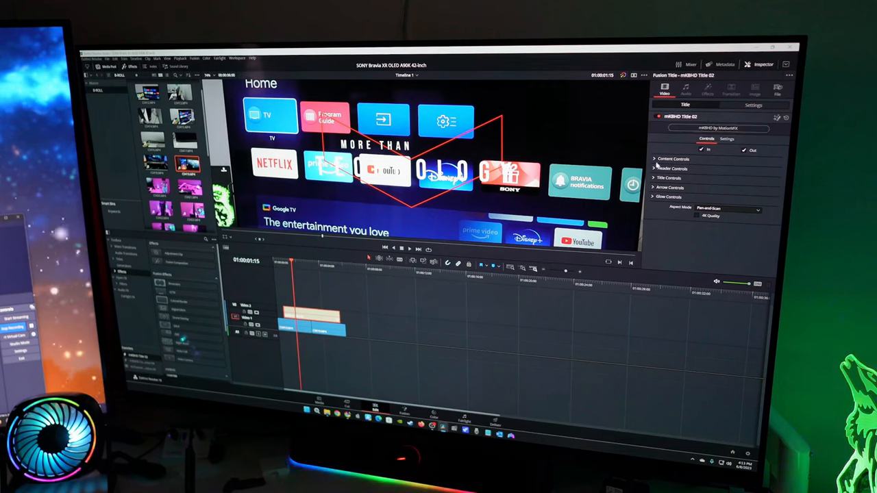
{"action": "type", "text": "SONY Bra"}
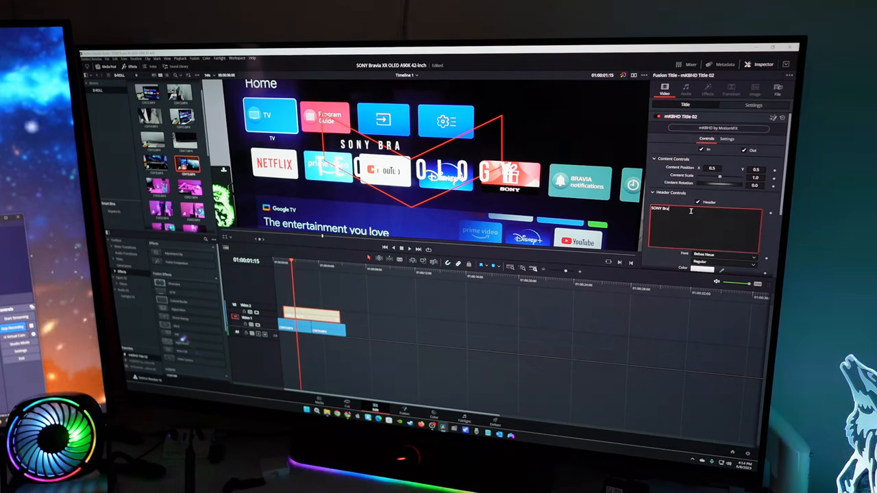